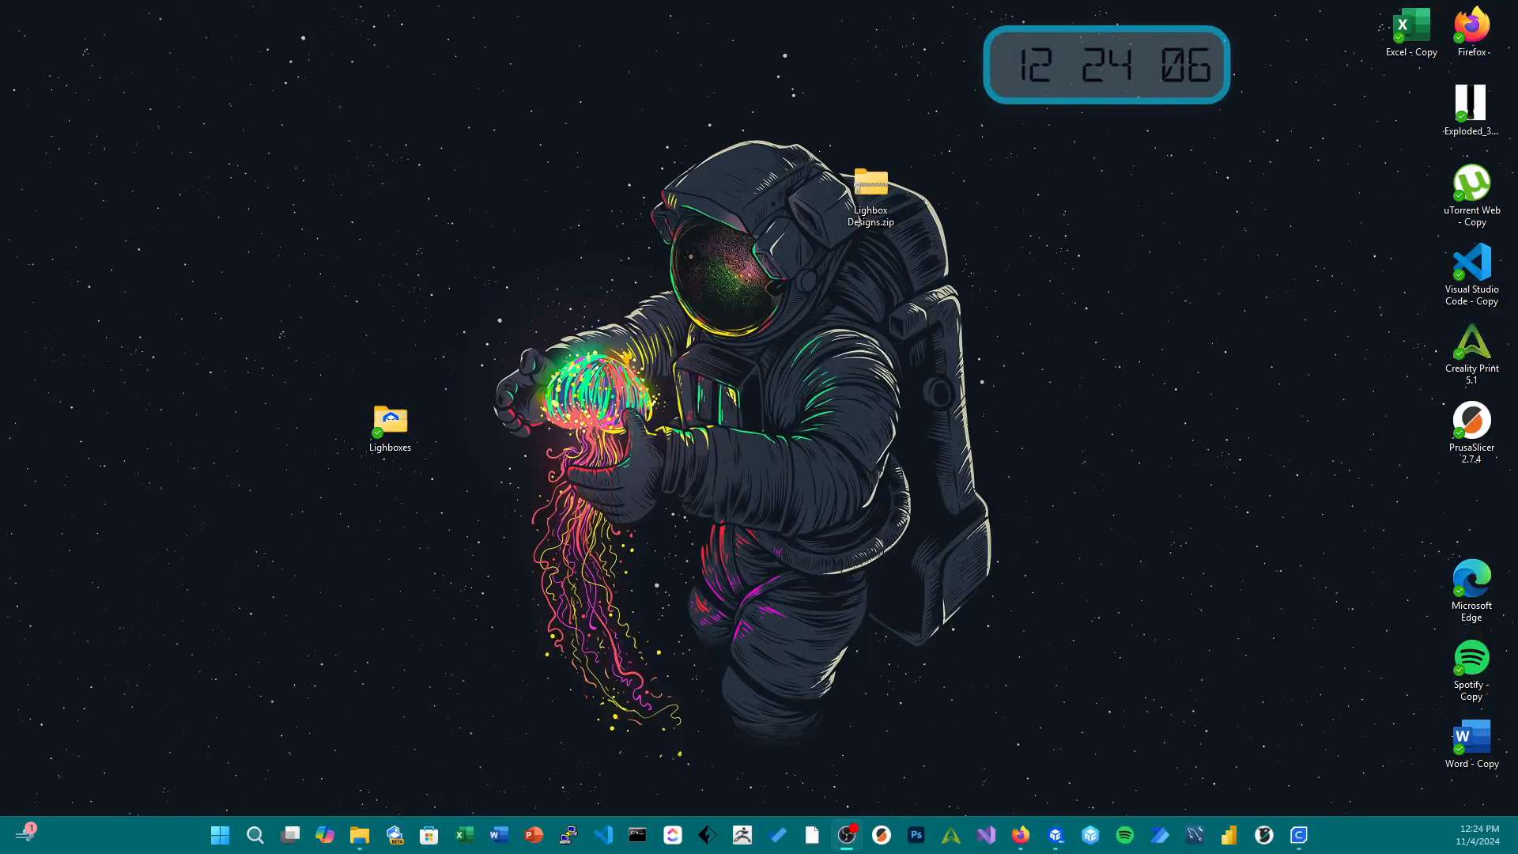
pyautogui.moveTo(978, 801)
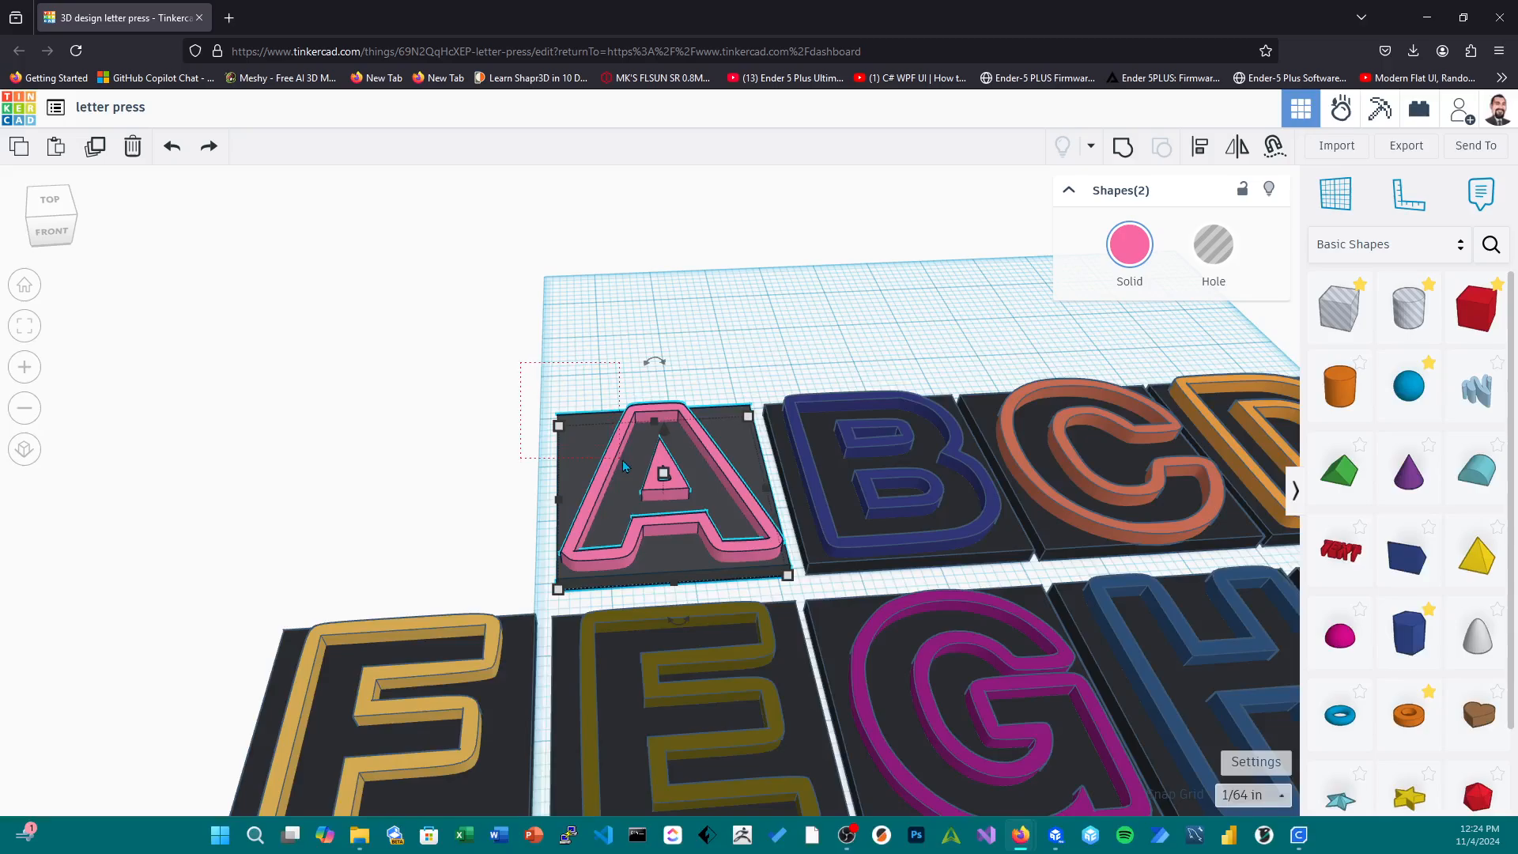
# Export only the 2 selected A tile shapes from Tinkercad as an .STL file
pyautogui.click(1405, 146)
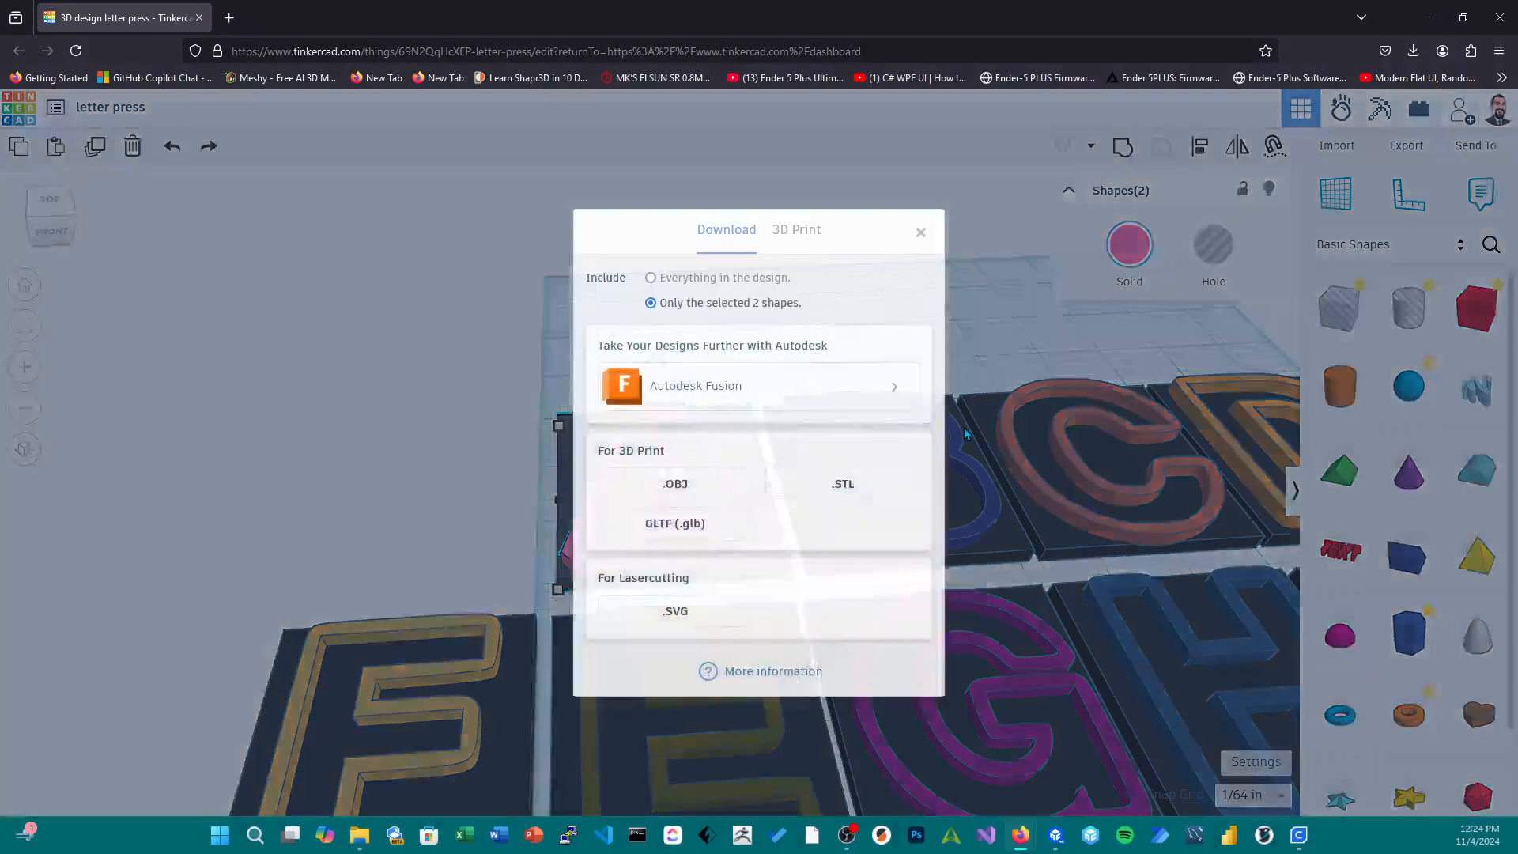
pyautogui.click(842, 483)
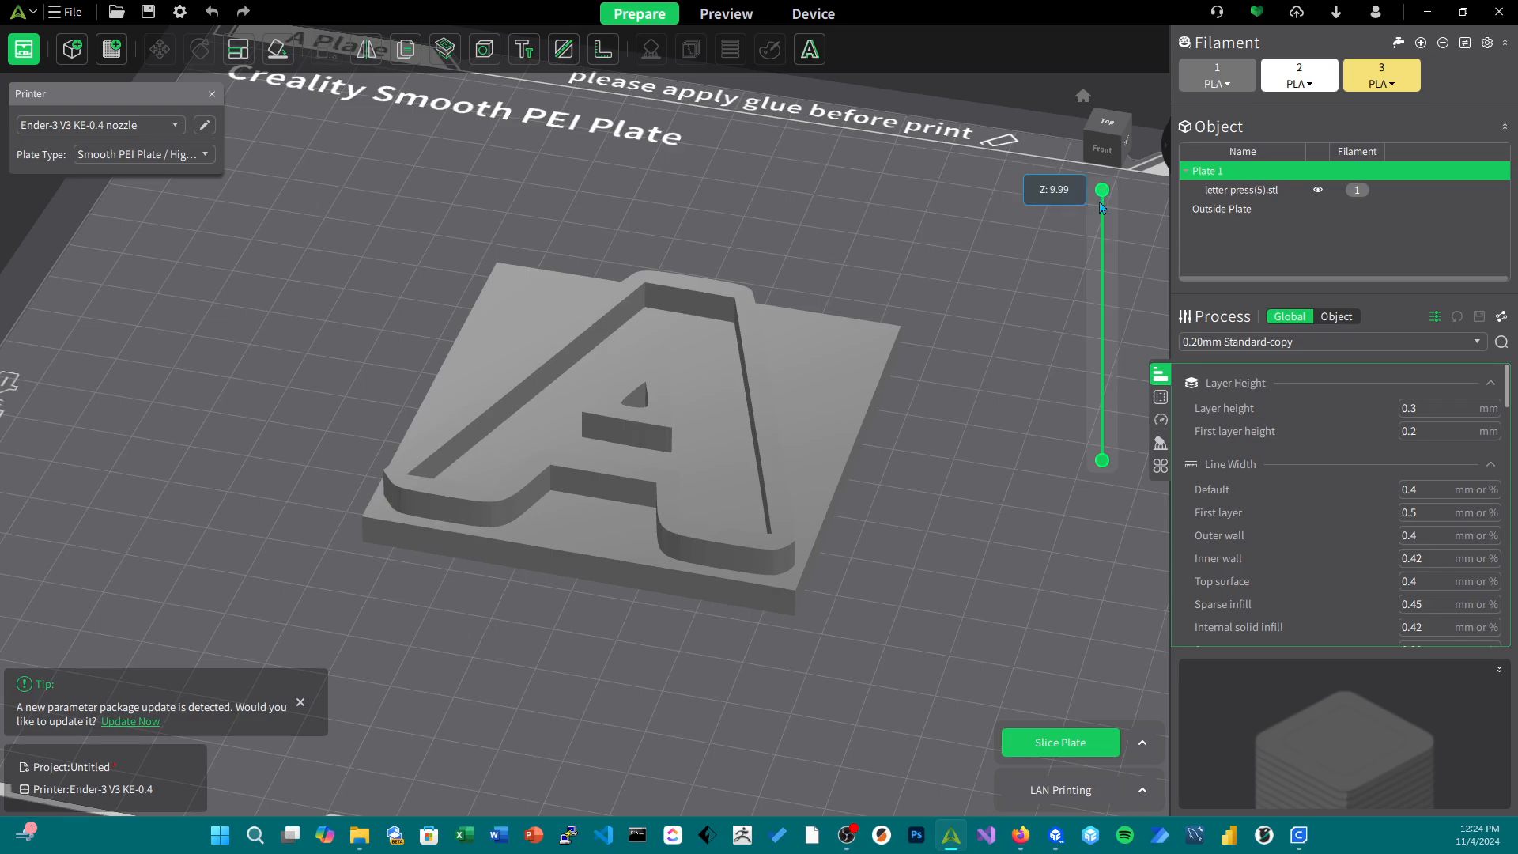
# Slice the A tile plate, producing a roughly 29-minute, 20.5 g G-code preview
pyautogui.click(1059, 742)
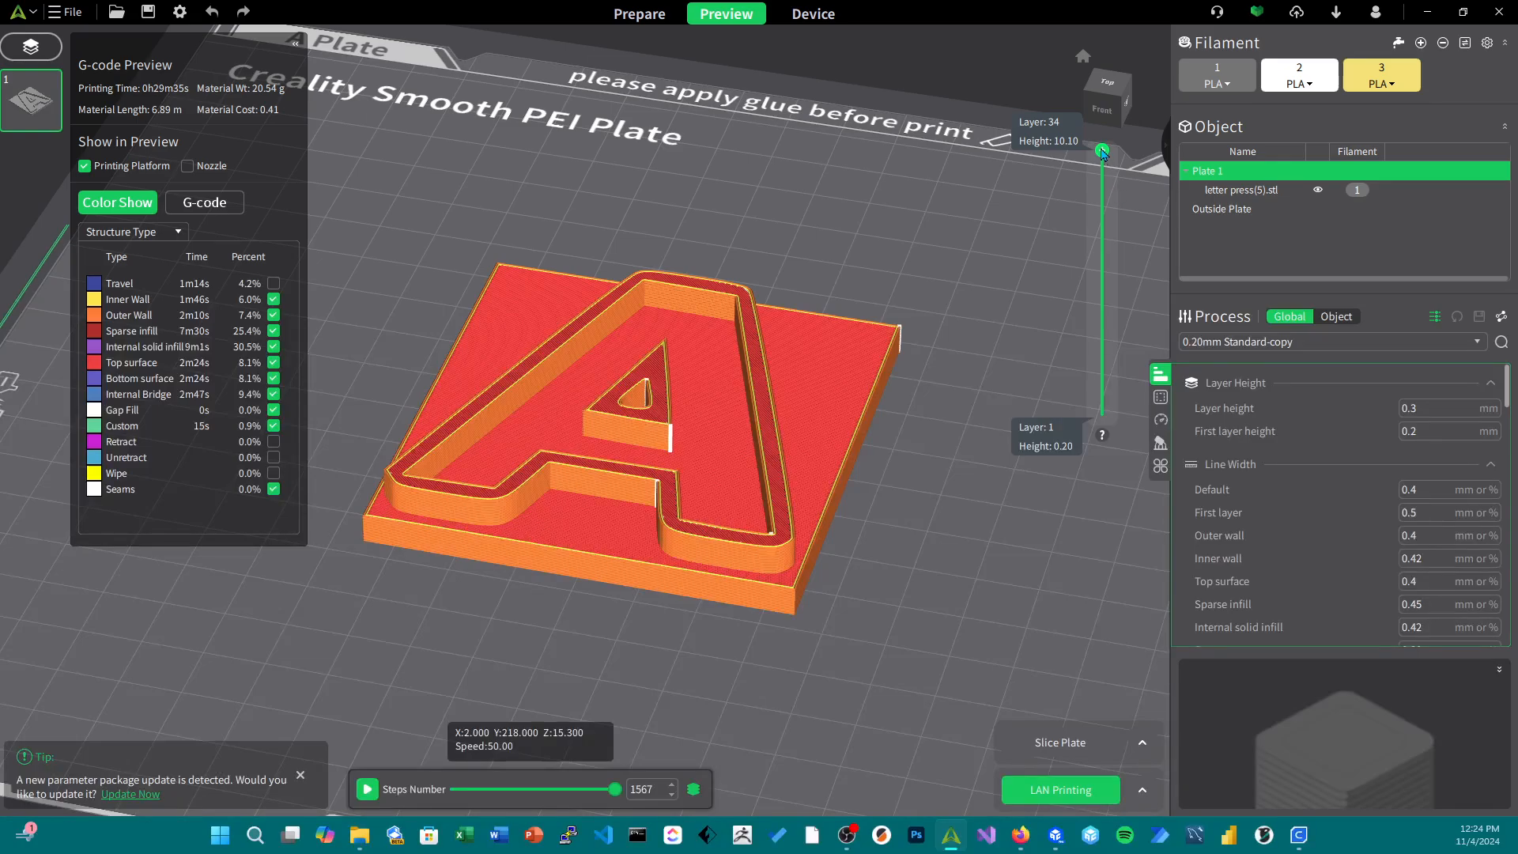
# Move the layer preview slider to settle on layer 18
pyautogui.moveTo(1101, 153); pyautogui.dragTo(1101, 279)
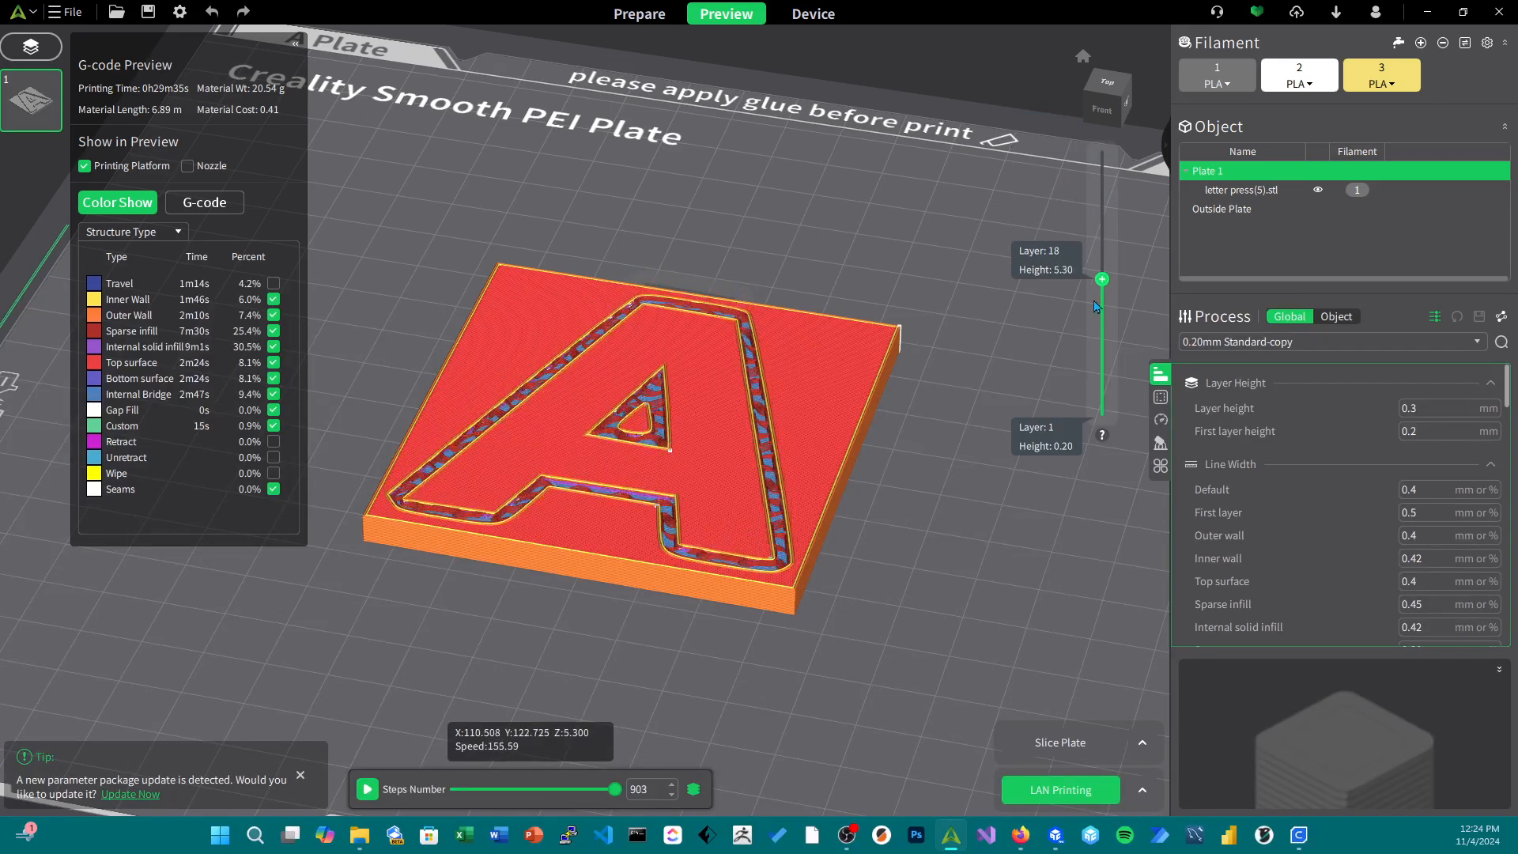
pyautogui.moveTo(1101, 279); pyautogui.dragTo(1101, 303)
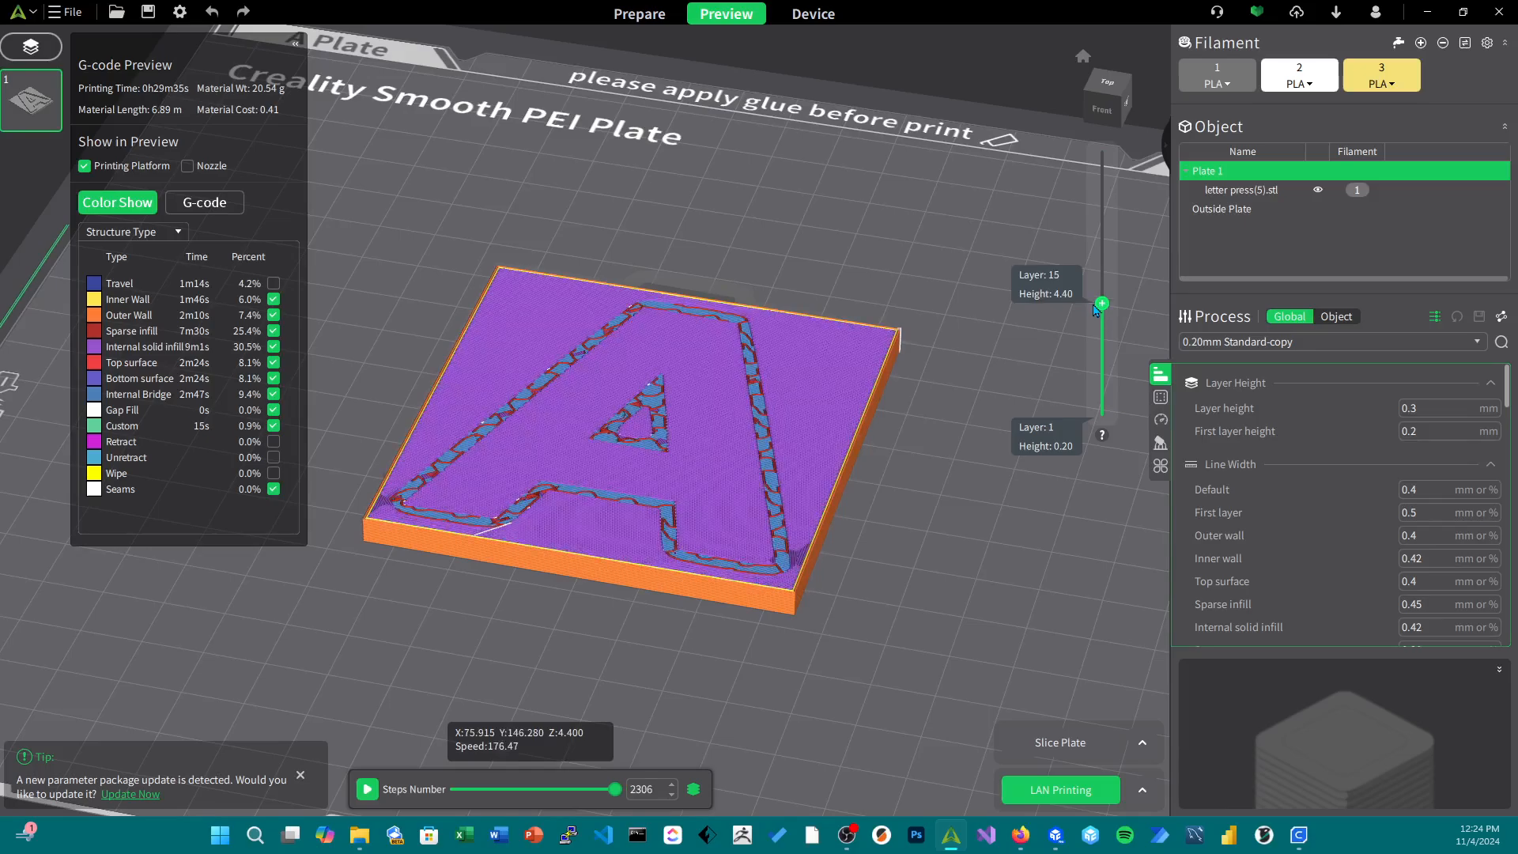
pyautogui.moveTo(1100, 301); pyautogui.dragTo(1100, 288)
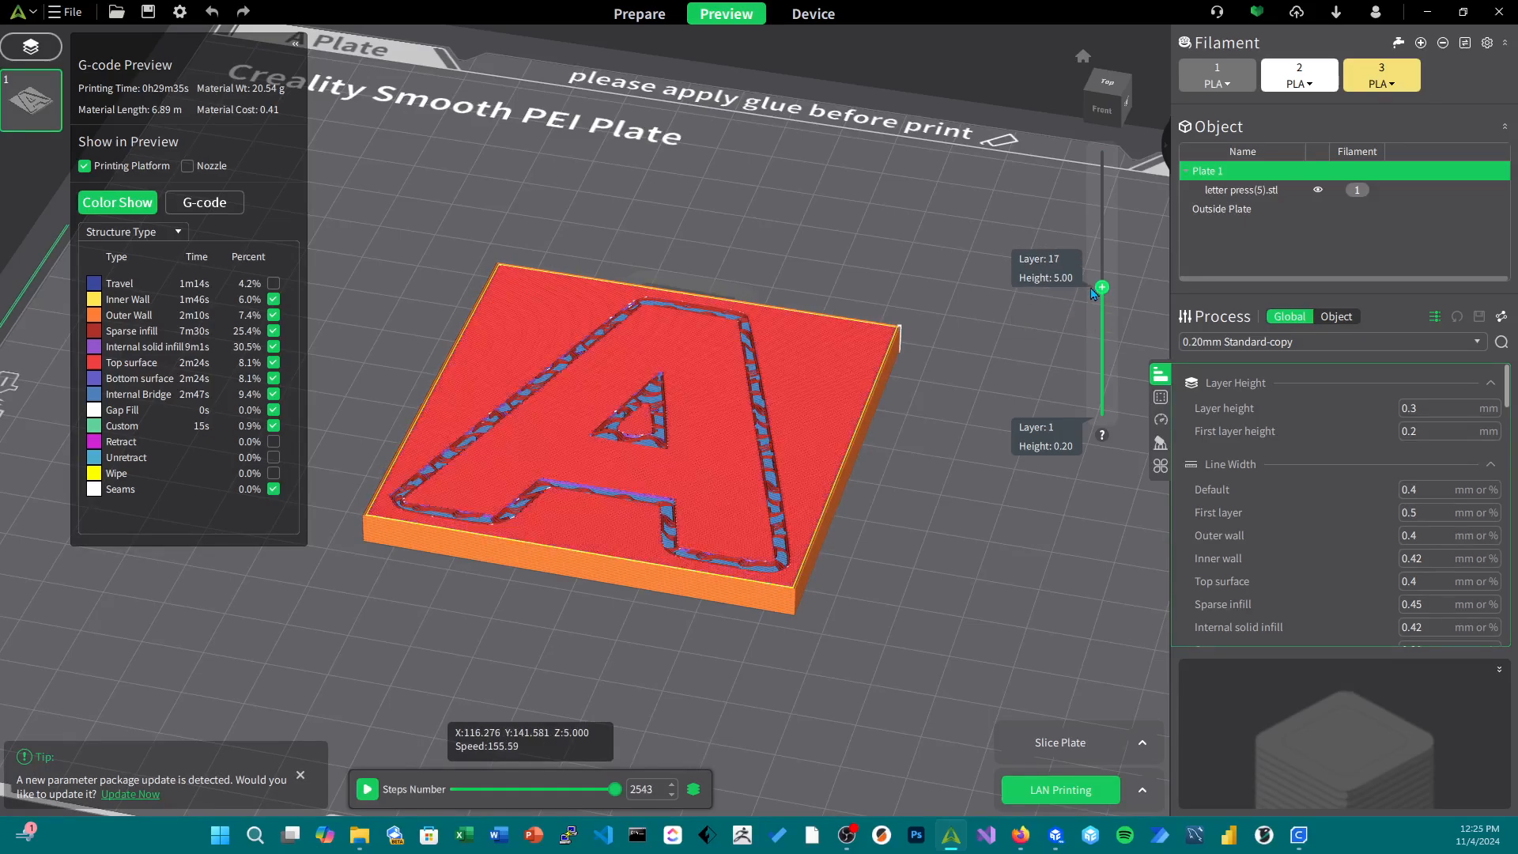
pyautogui.moveTo(1100, 288); pyautogui.dragTo(1100, 280)
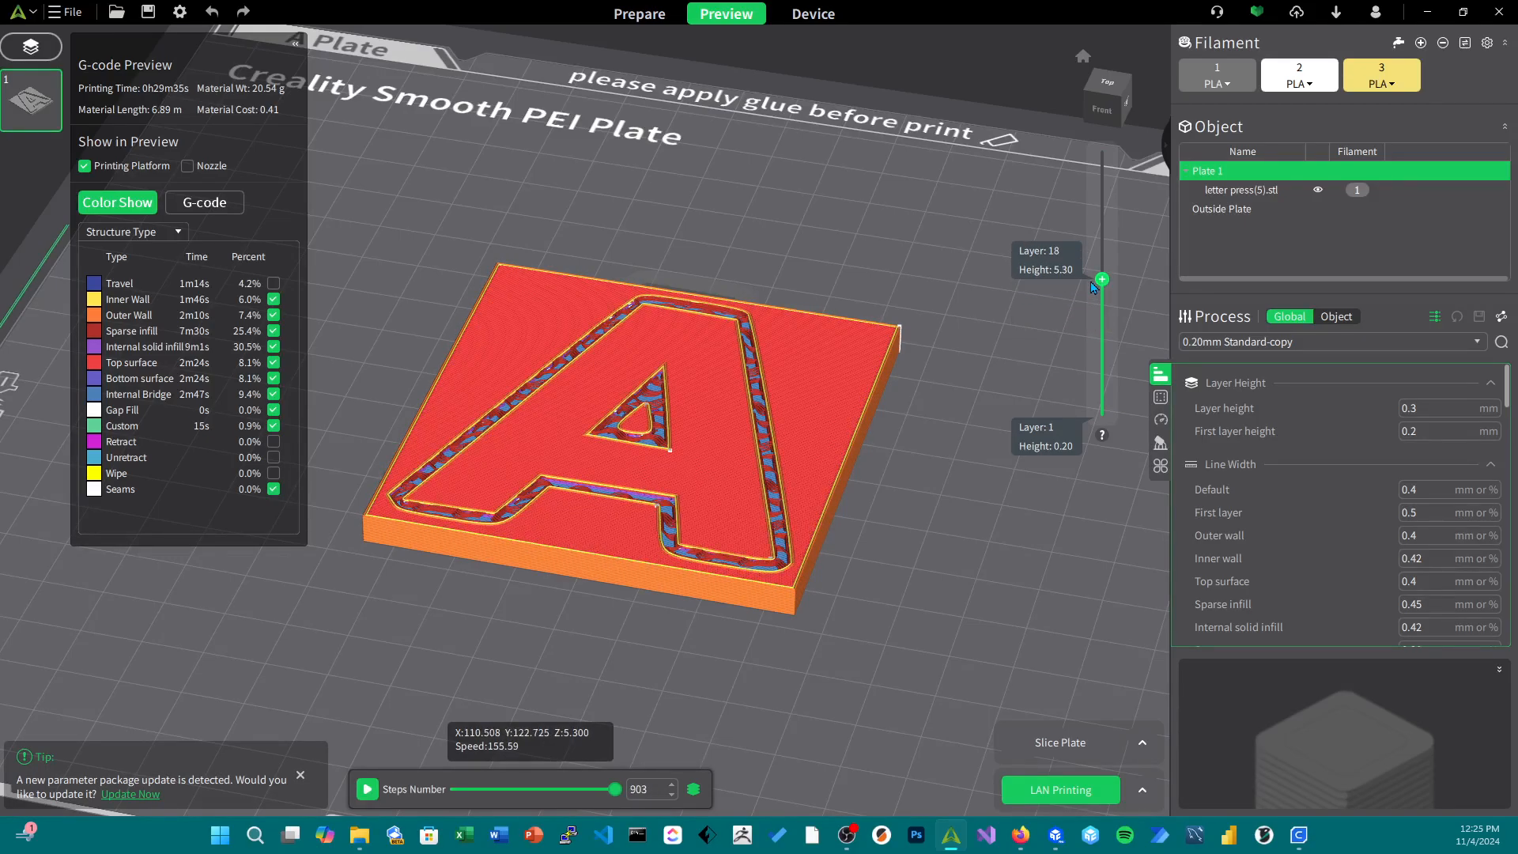
pyautogui.moveTo(1101, 280); pyautogui.dragTo(1100, 289)
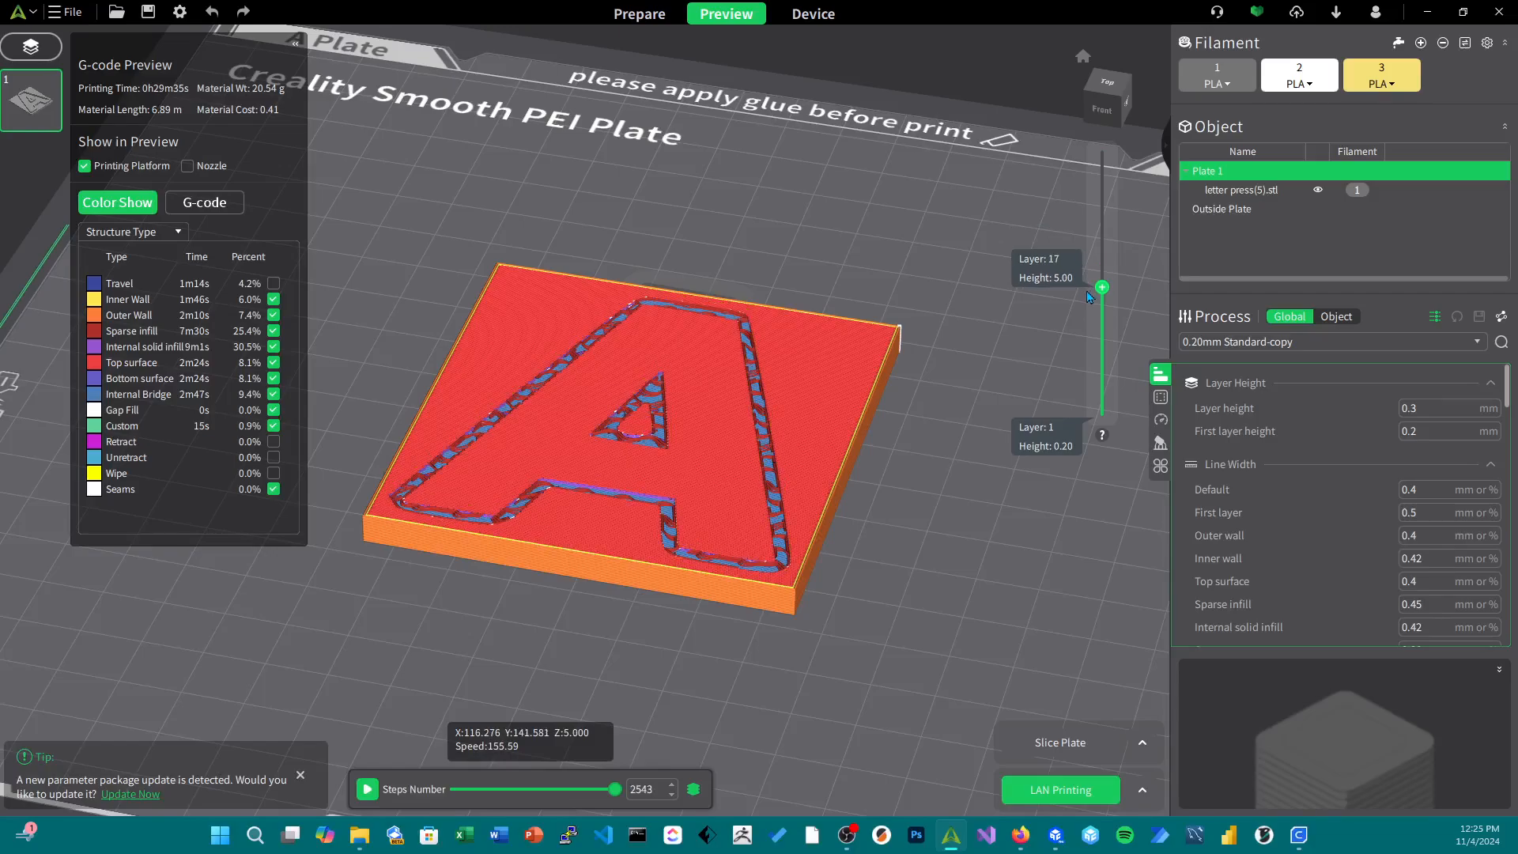
pyautogui.moveTo(1101, 287); pyautogui.dragTo(1101, 281)
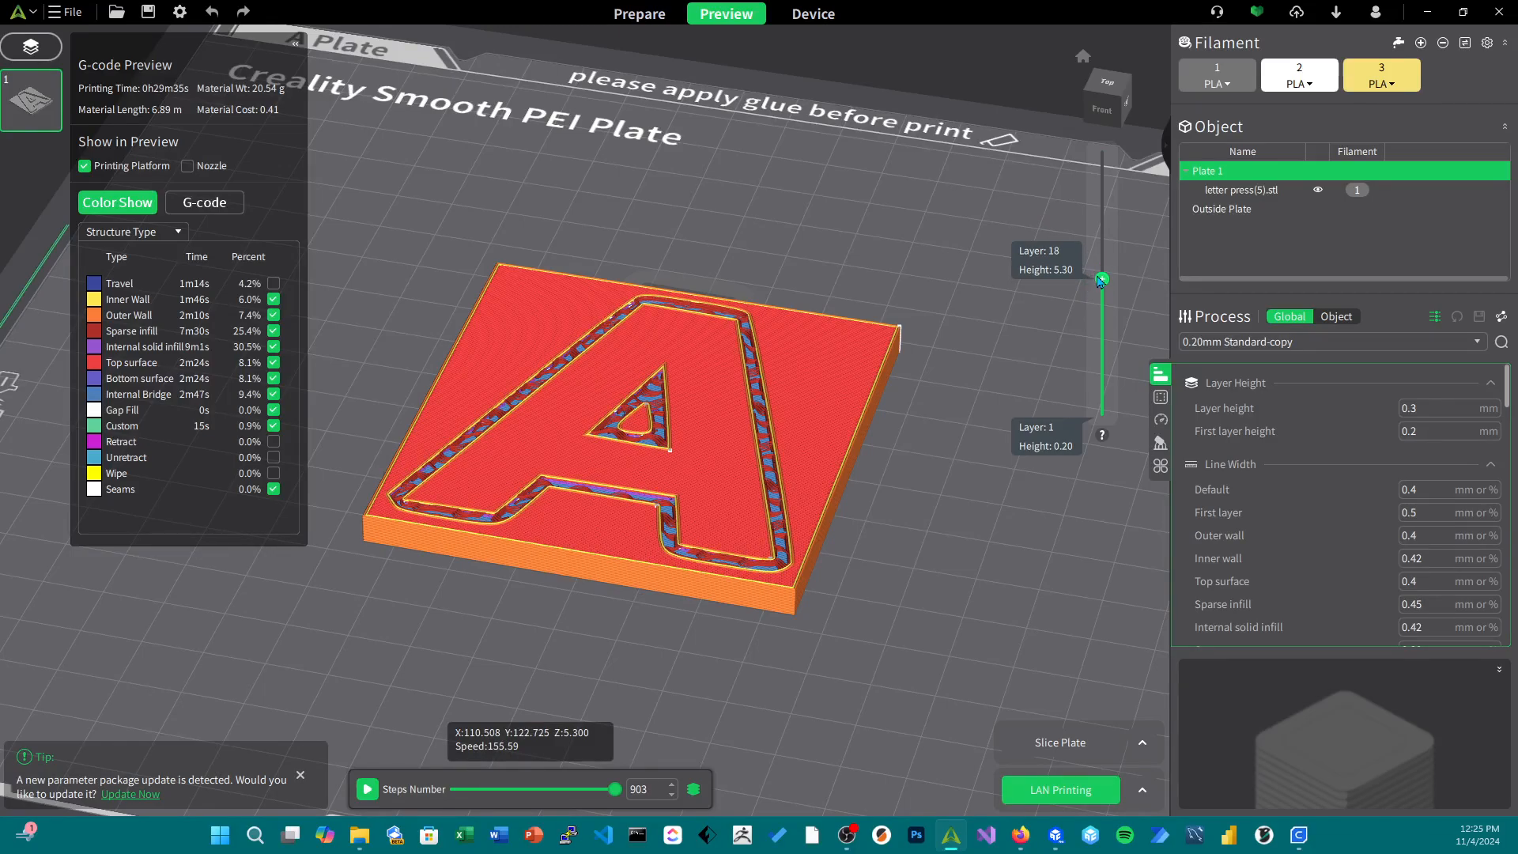
# Add a pause at layer 18 (5.30 mm) and re-slice the plate
pyautogui.click(1100, 279)
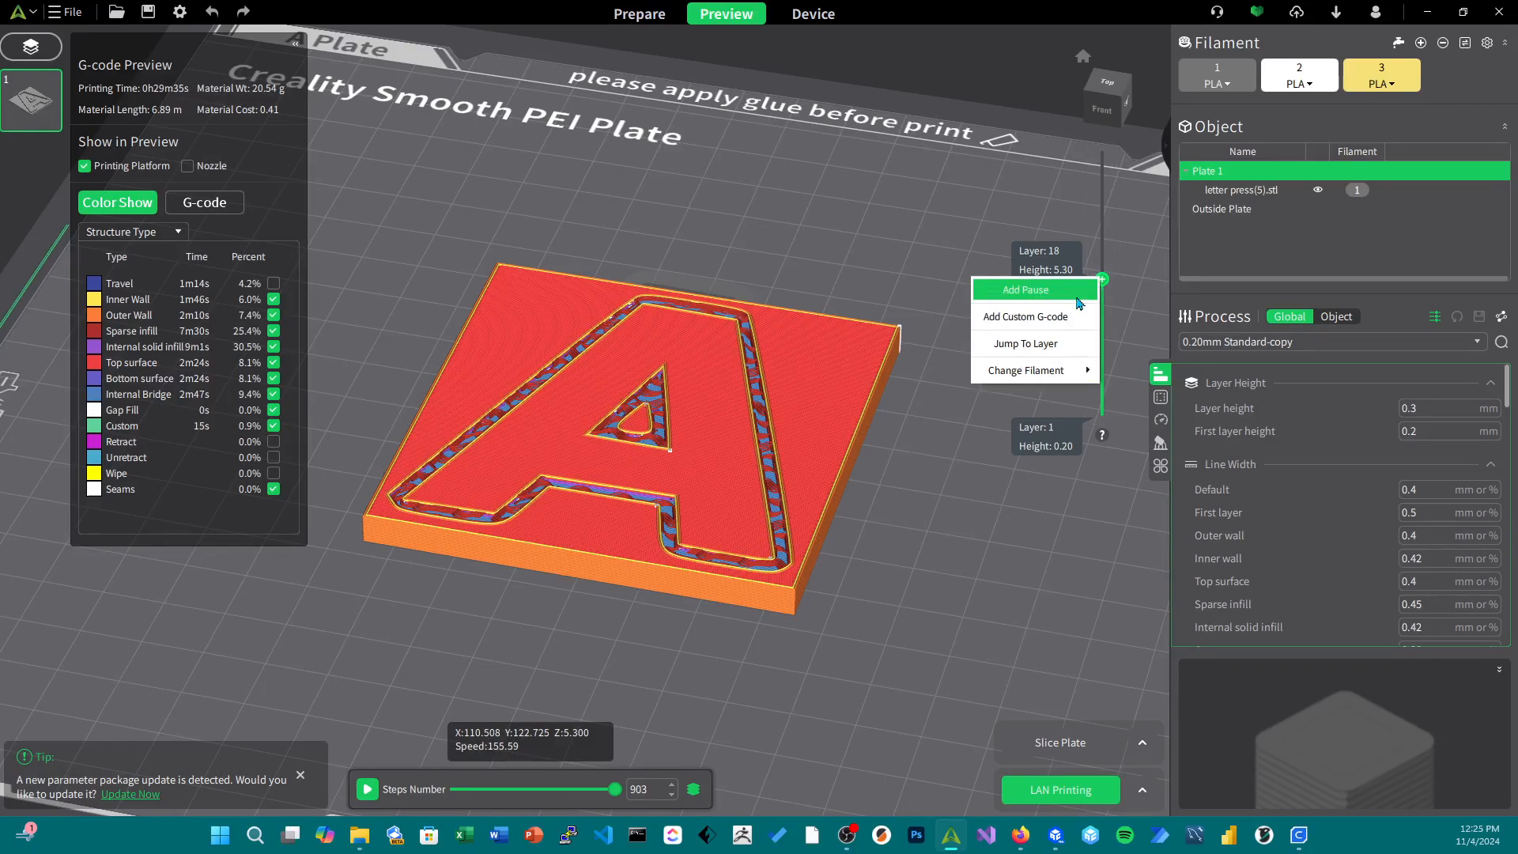
pyautogui.click(1059, 742)
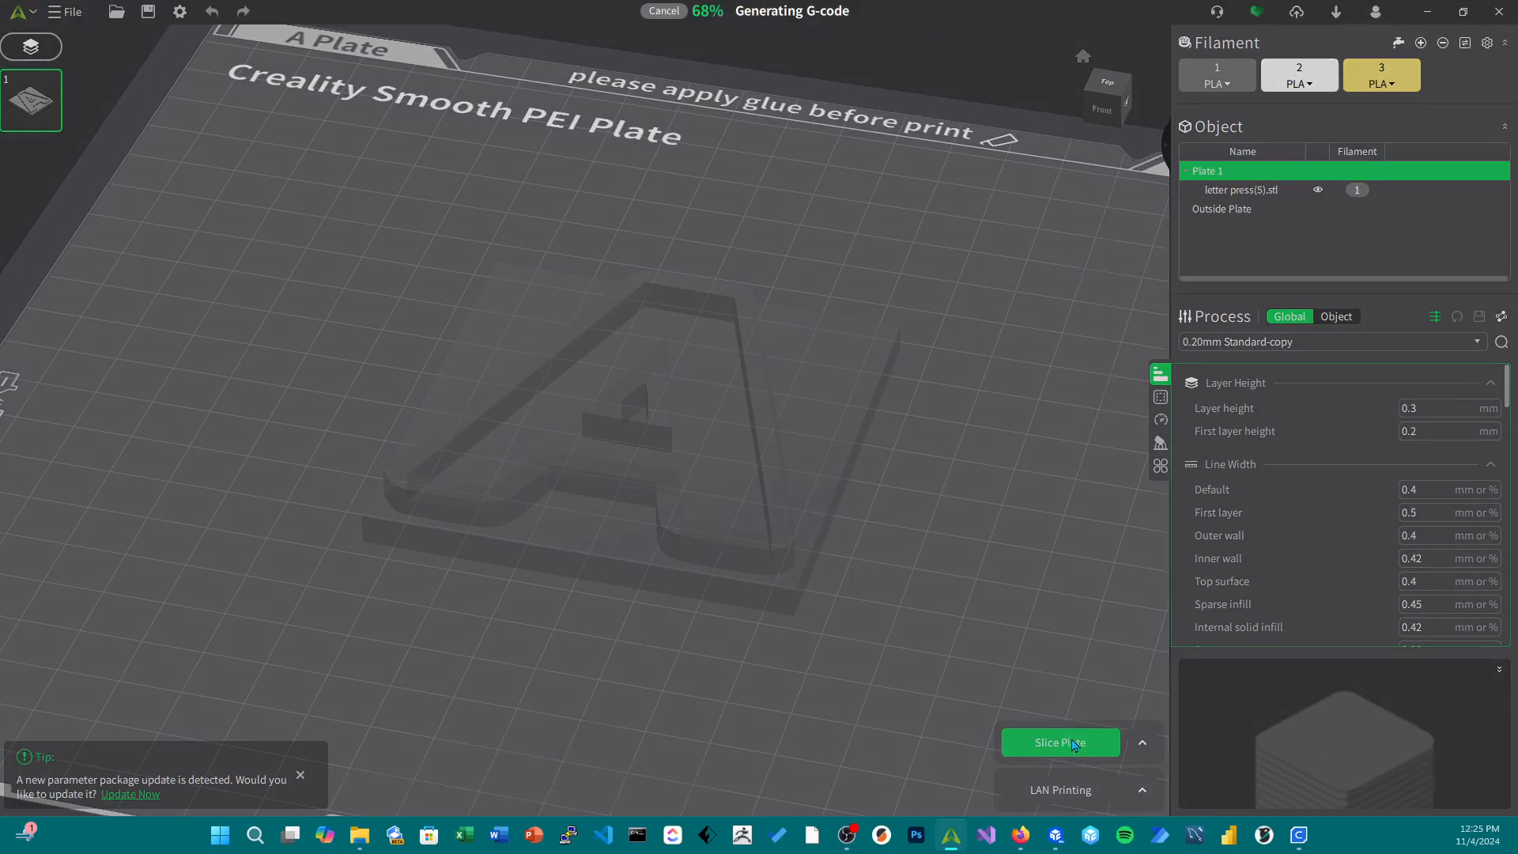
pyautogui.click(1060, 742)
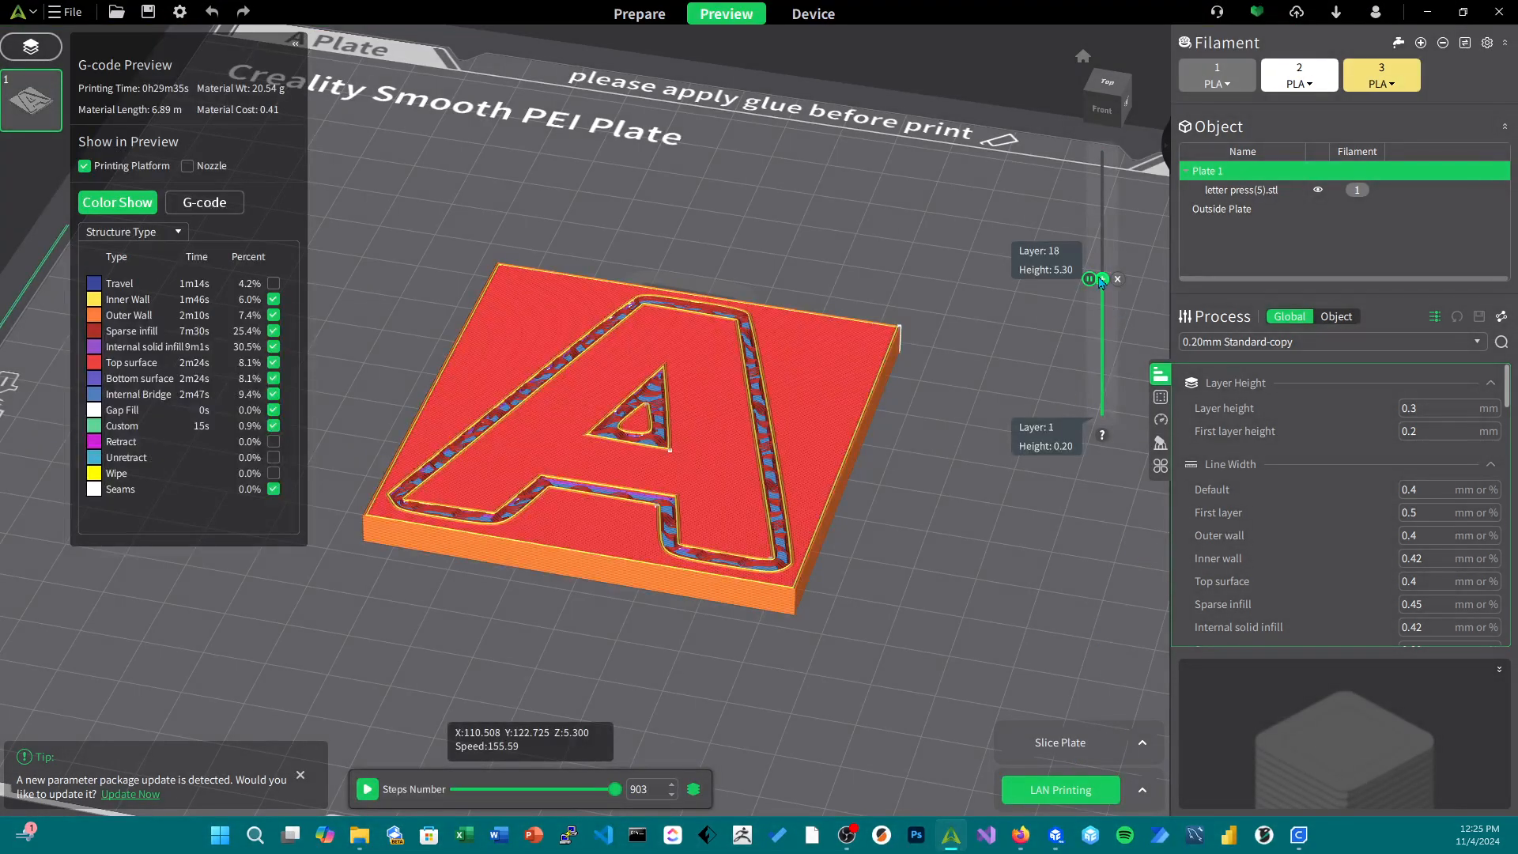
pyautogui.moveTo(1101, 279); pyautogui.dragTo(1101, 392)
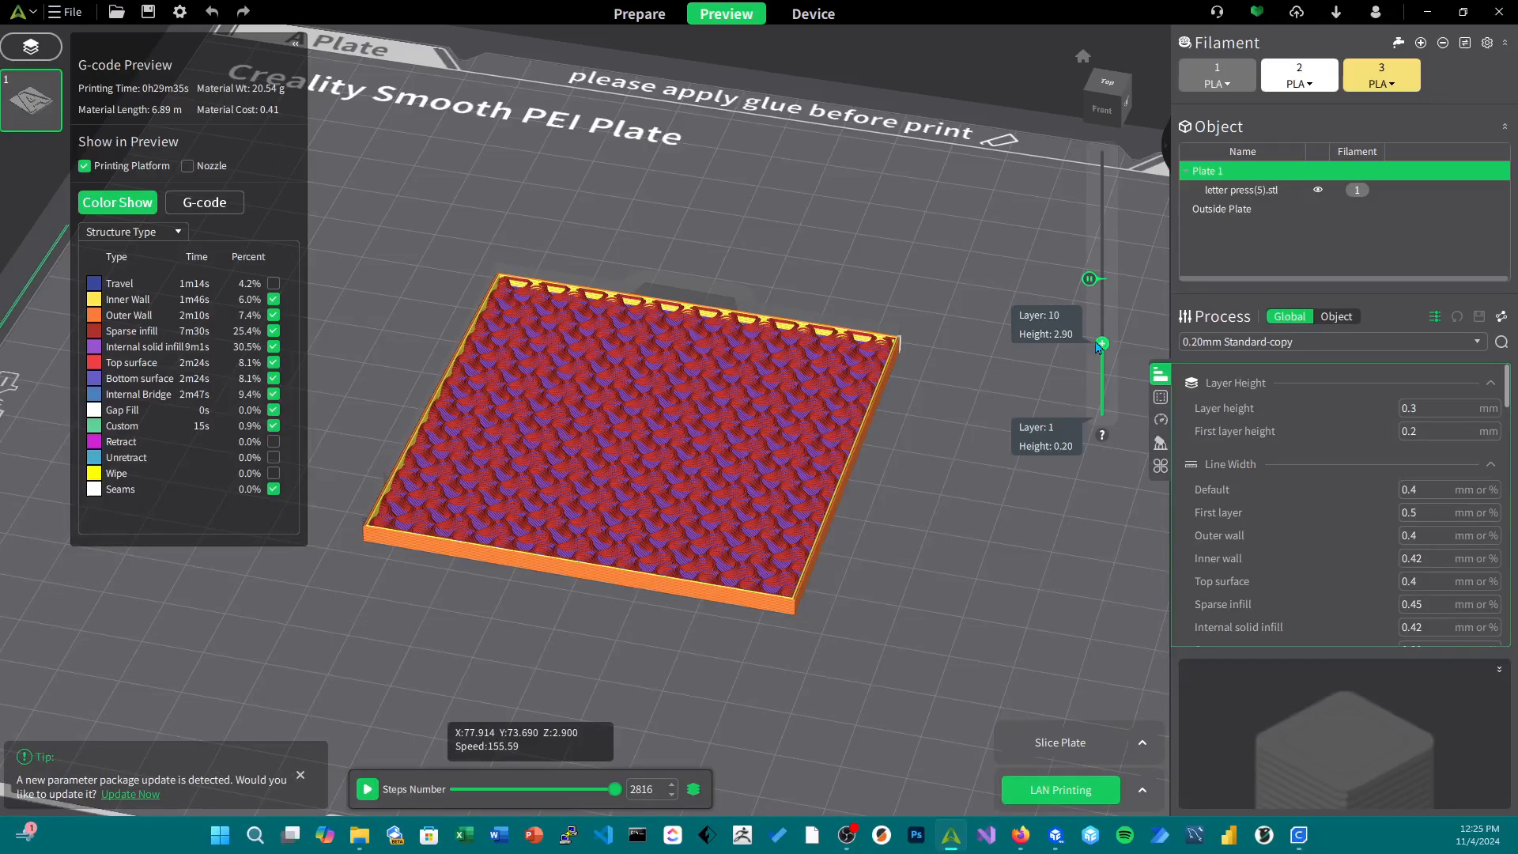
pyautogui.moveTo(1100, 345); pyautogui.dragTo(1100, 327)
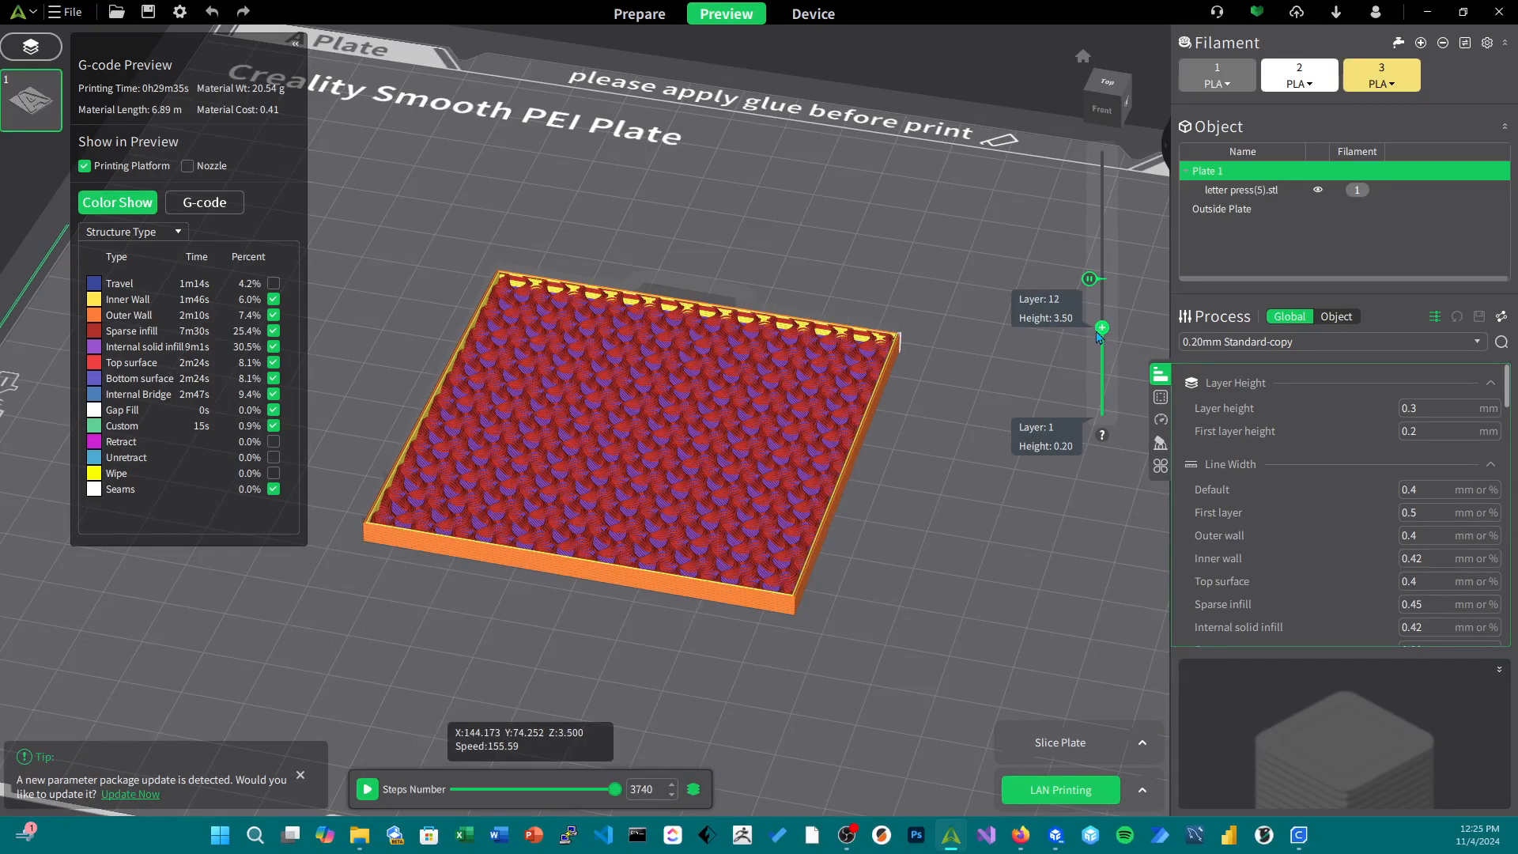
pyautogui.moveTo(1101, 327); pyautogui.dragTo(1101, 313)
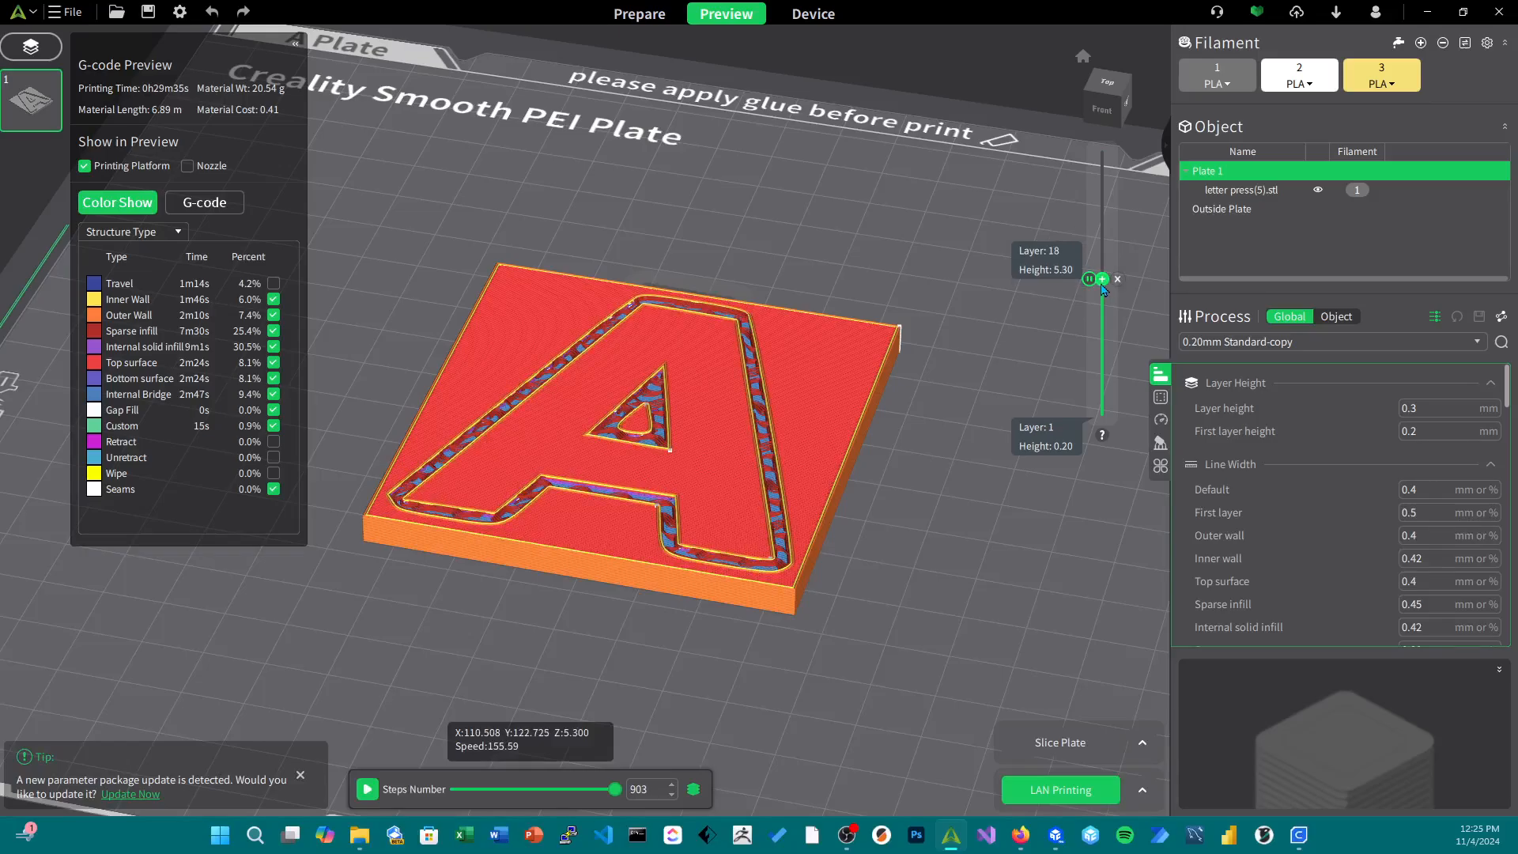
pyautogui.moveTo(1100, 280); pyautogui.dragTo(1100, 268)
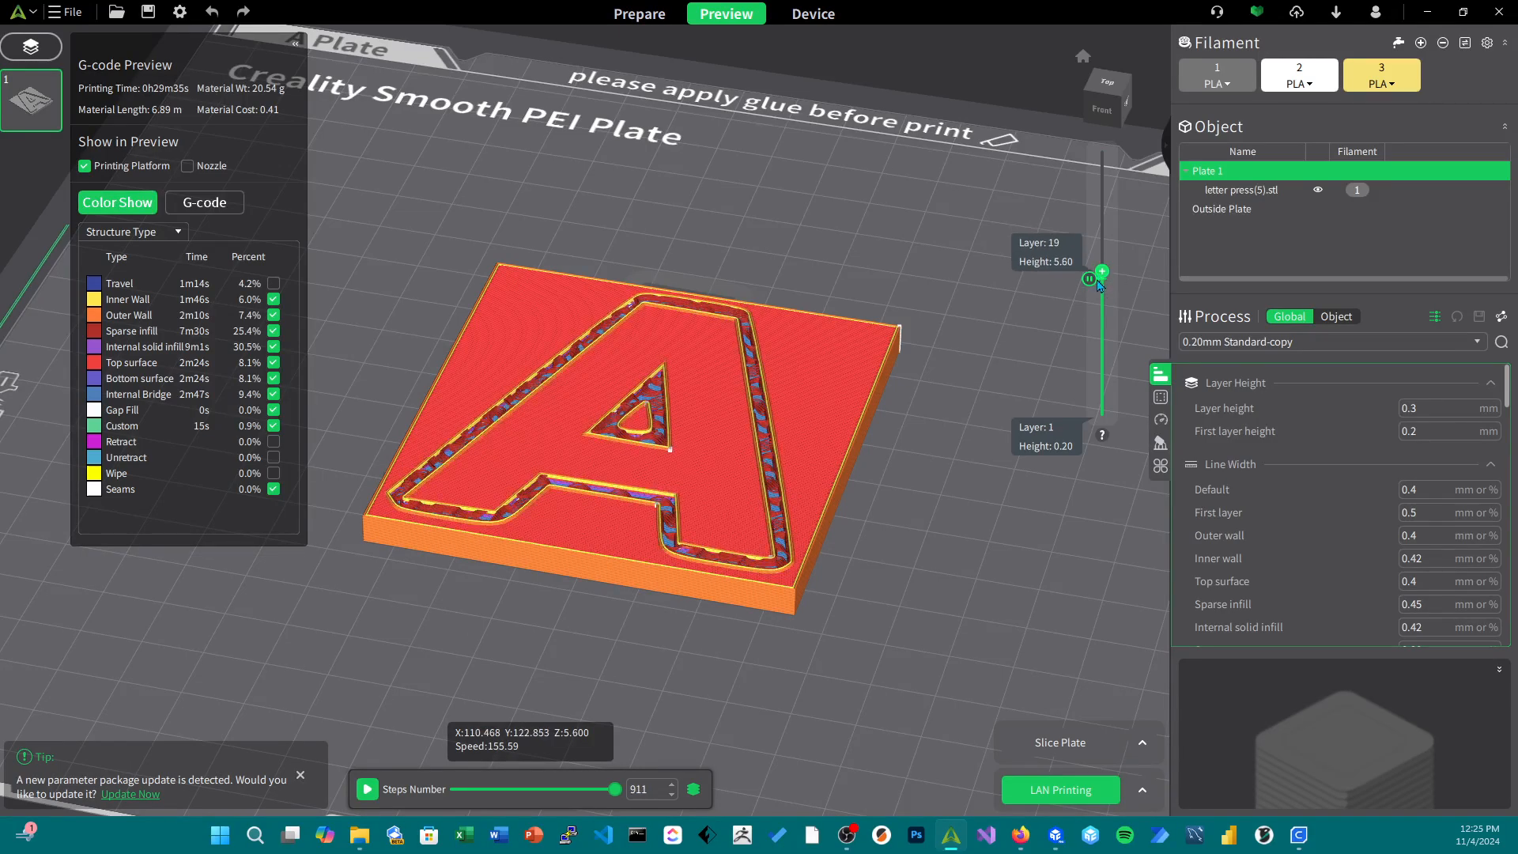
pyautogui.moveTo(1100, 272); pyautogui.dragTo(1100, 224)
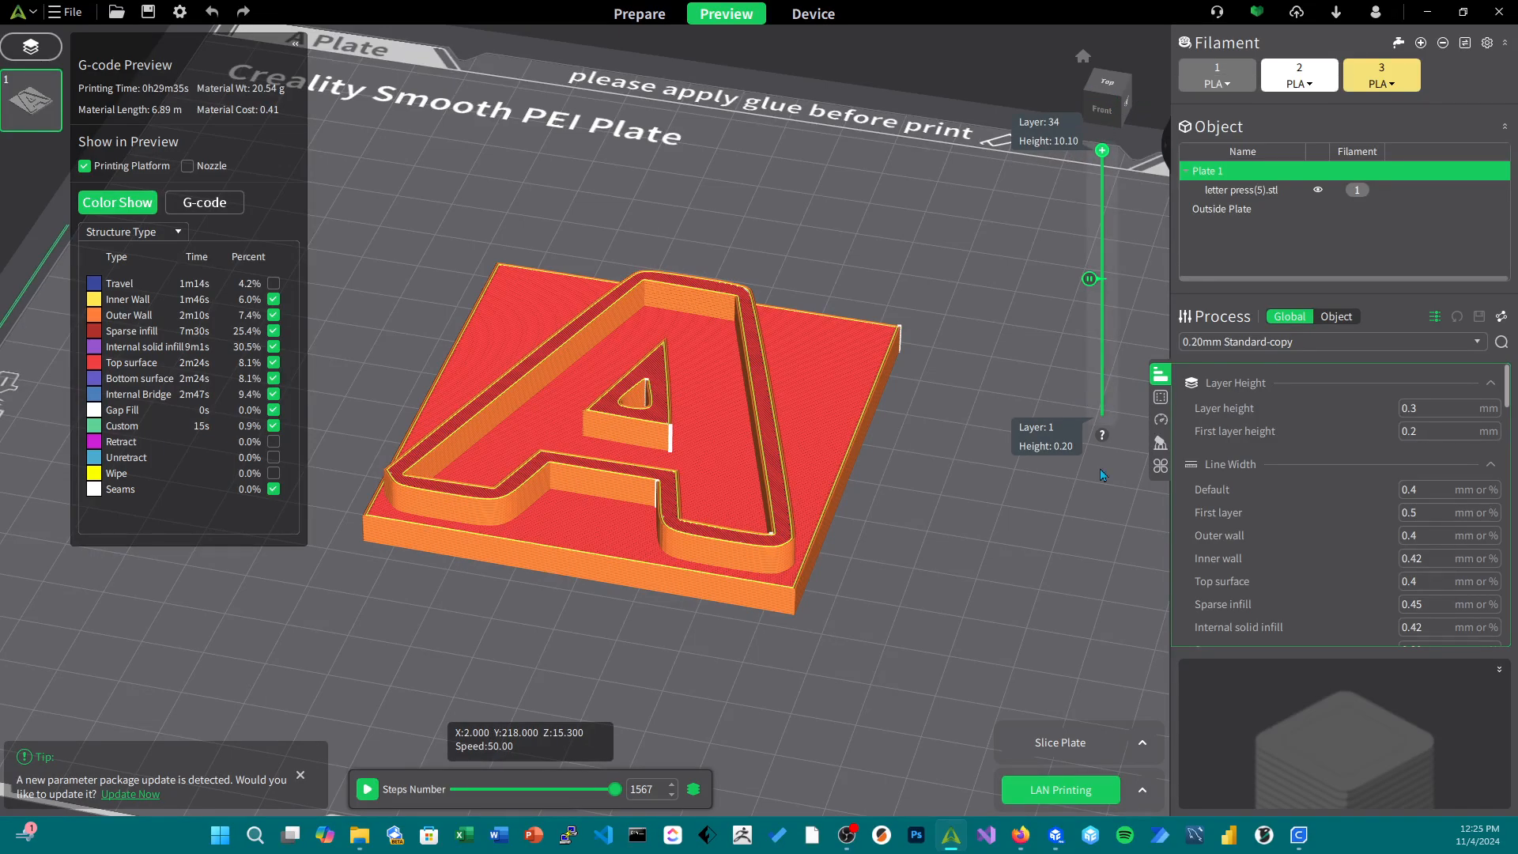
pyautogui.moveTo(1112, 564)
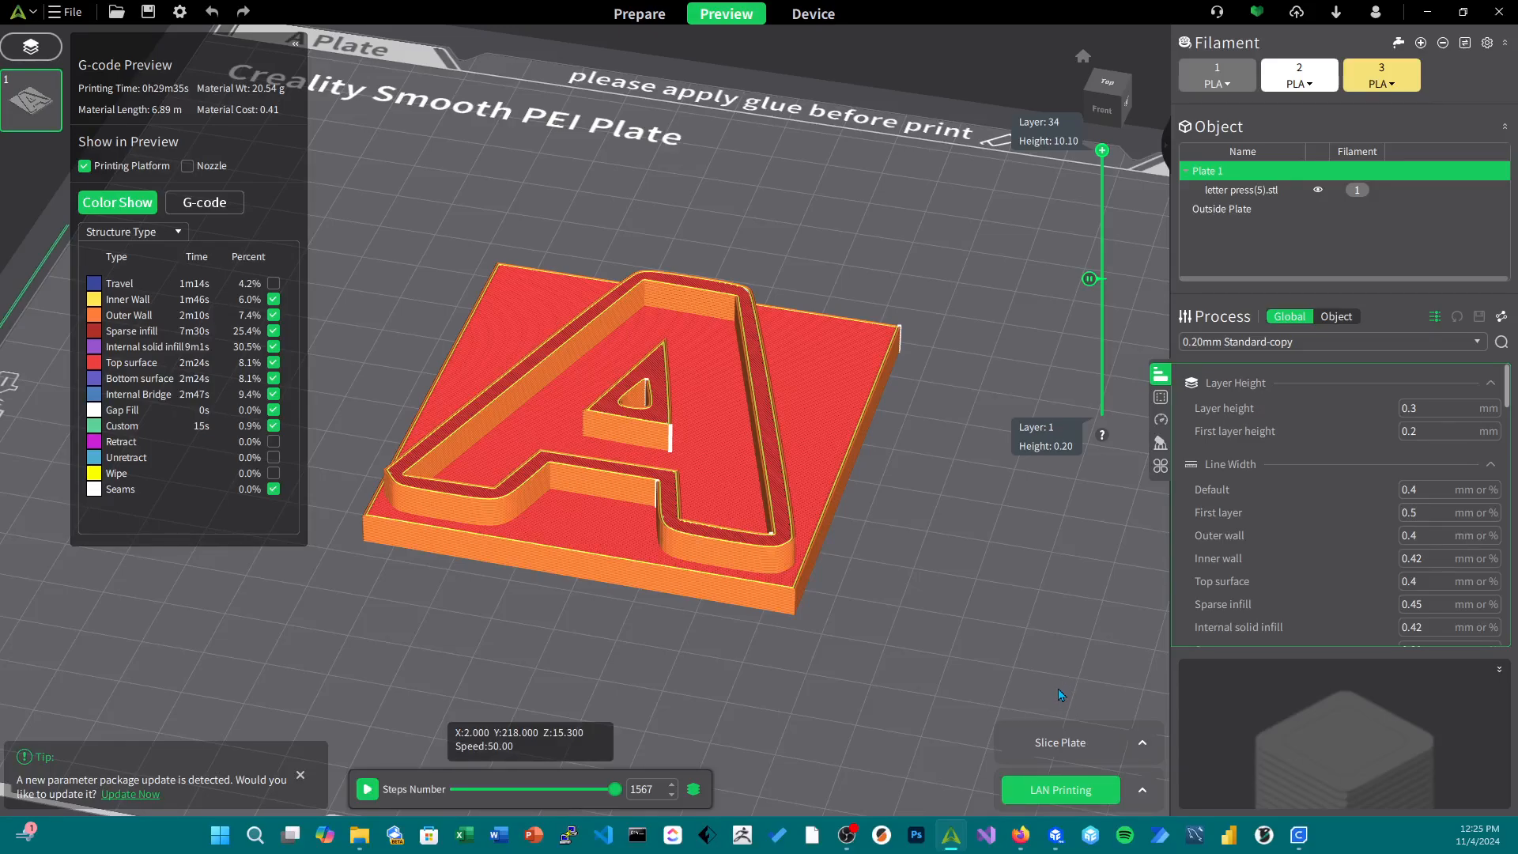
pyautogui.moveTo(1084, 741)
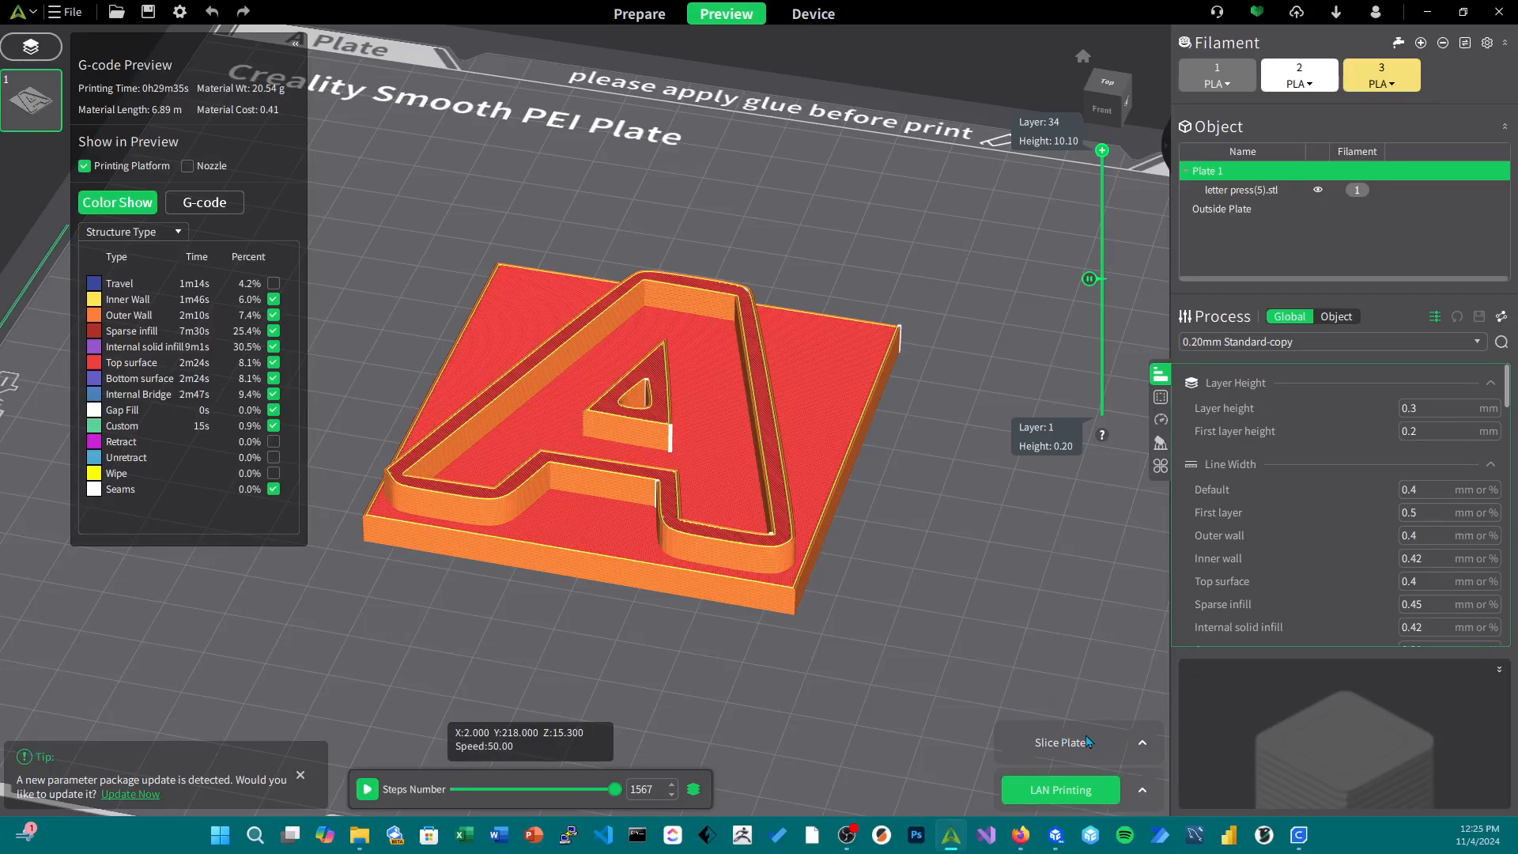